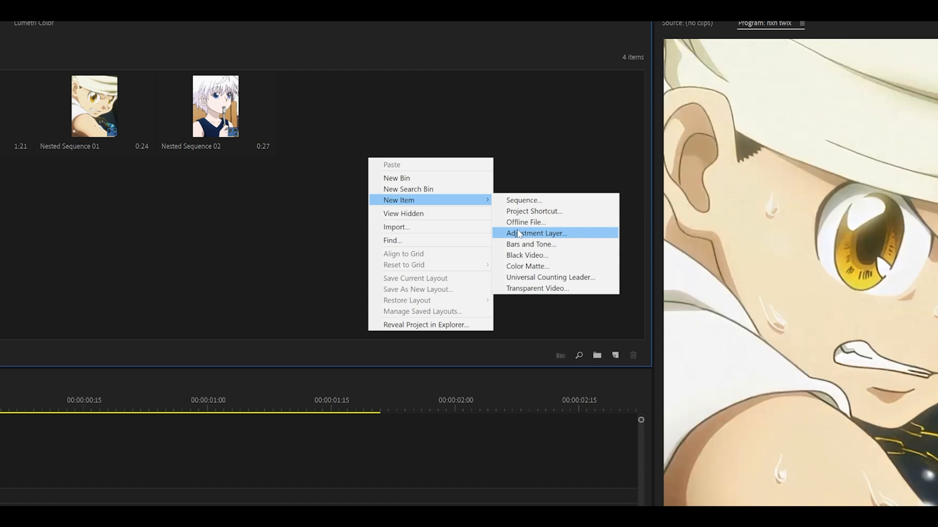
# Step: Create a new adjustment layer, accepting its default video settings
pyautogui.click(535, 234)
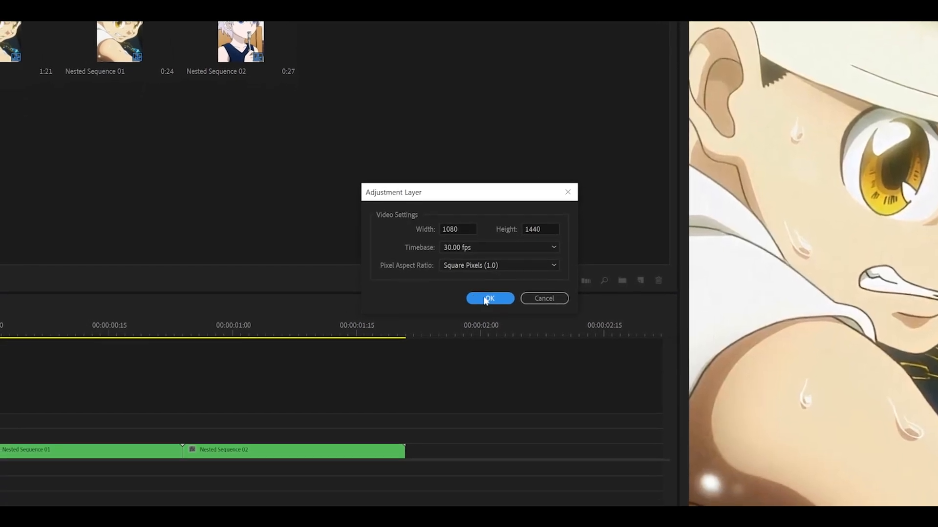
pyautogui.click(489, 299)
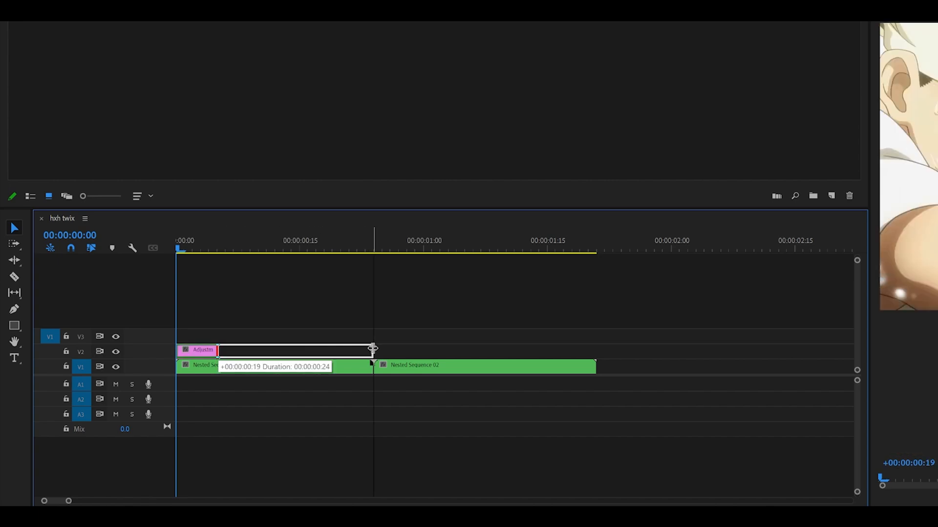
# Step: Find Distort > Transform in the effects search and apply it to the adjustment layer
pyautogui.click(275, 32)
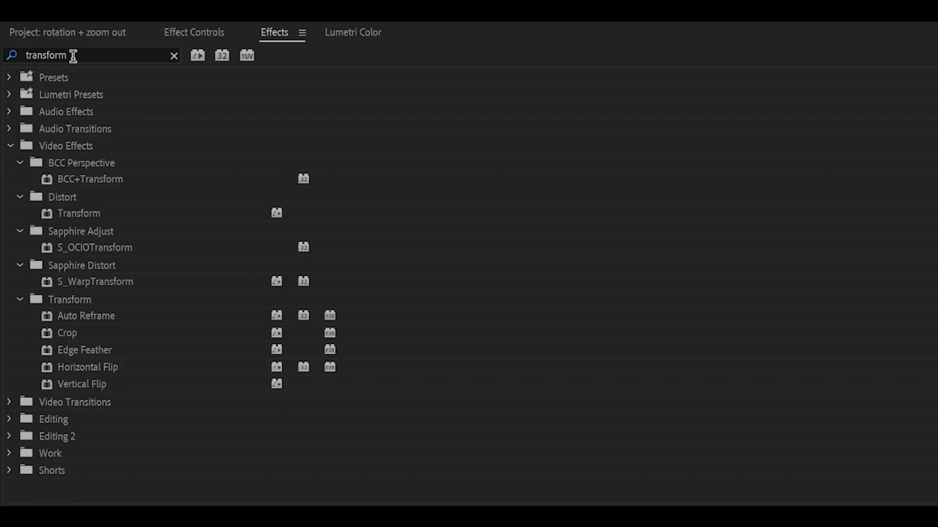
pyautogui.moveTo(83, 219)
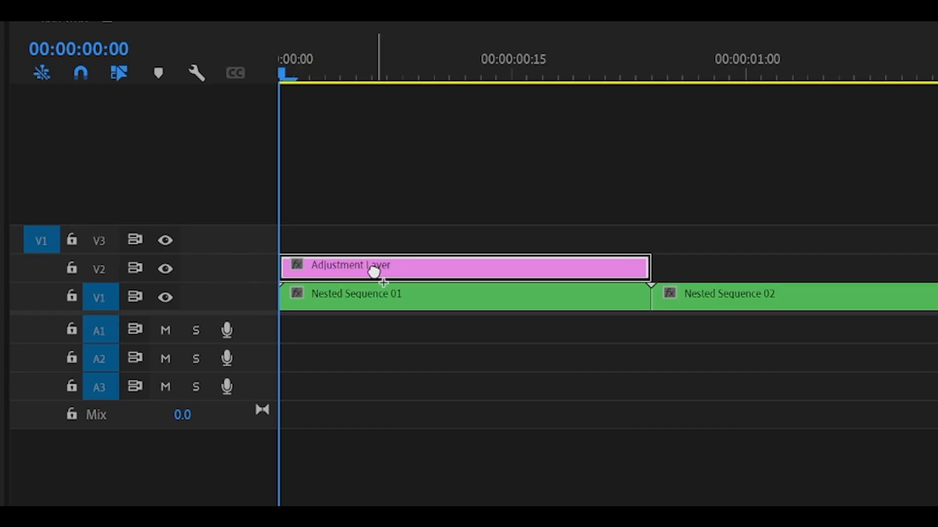
pyautogui.click(274, 32)
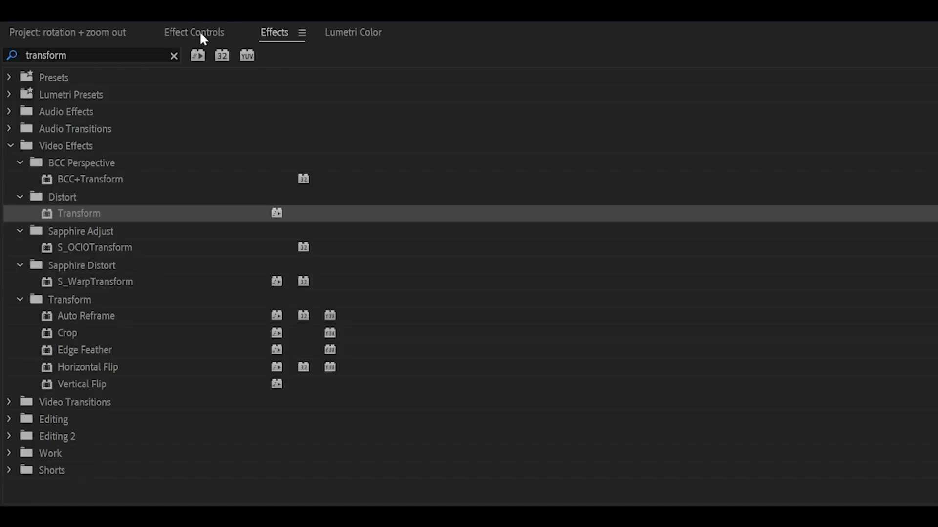
# Step: Keyframe Transform Scale 125 and Rotation 3° at the start, resetting Scale at the layer's end
pyautogui.click(194, 32)
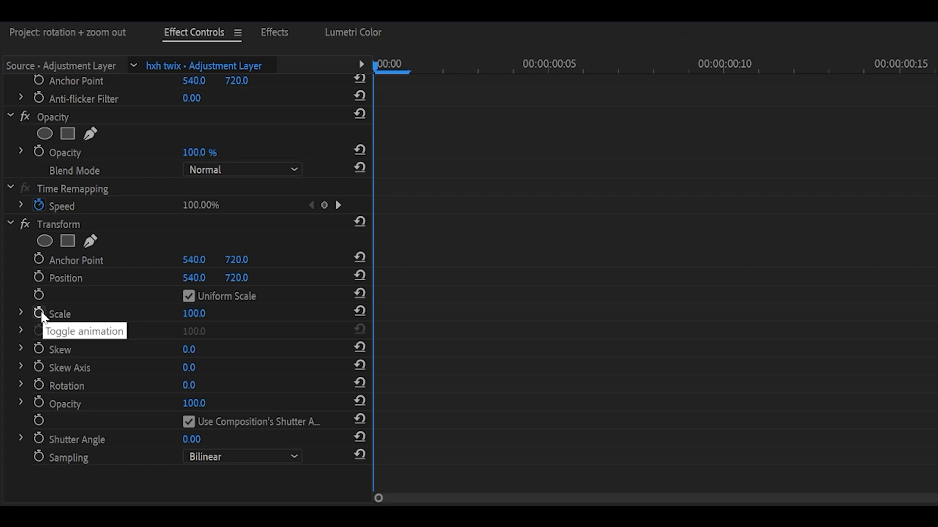
pyautogui.click(39, 313)
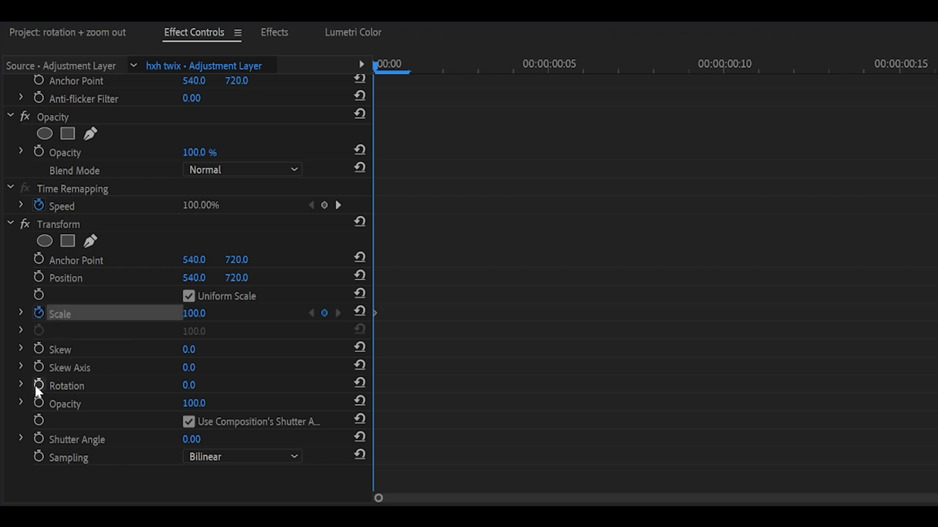
pyautogui.click(38, 386)
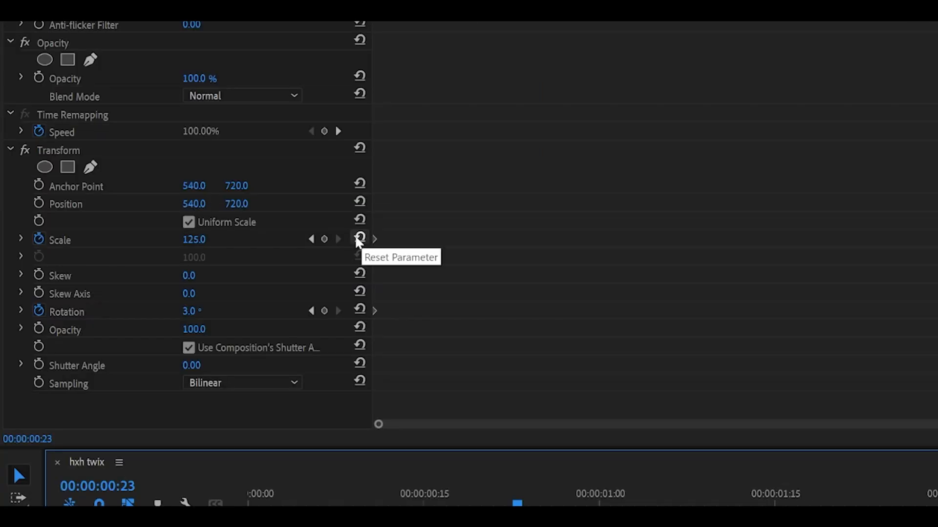
pyautogui.click(360, 239)
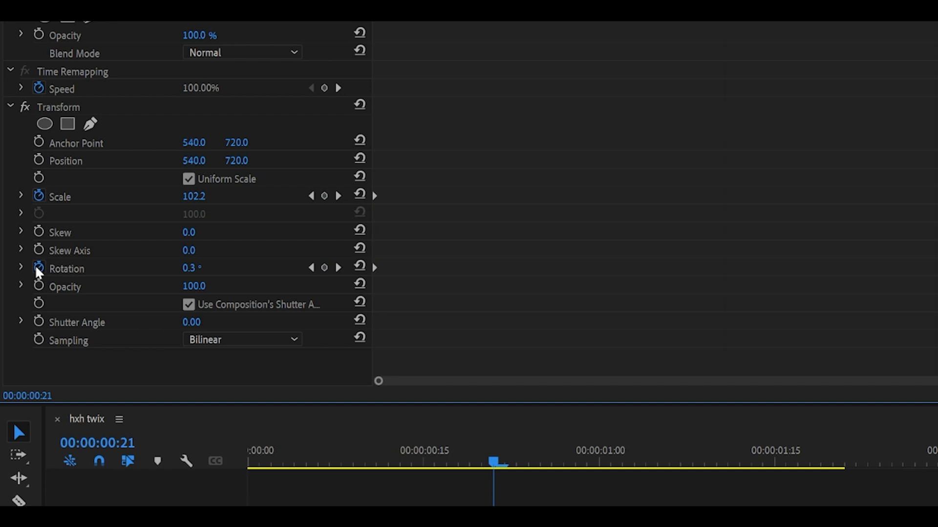
pyautogui.moveTo(25, 201)
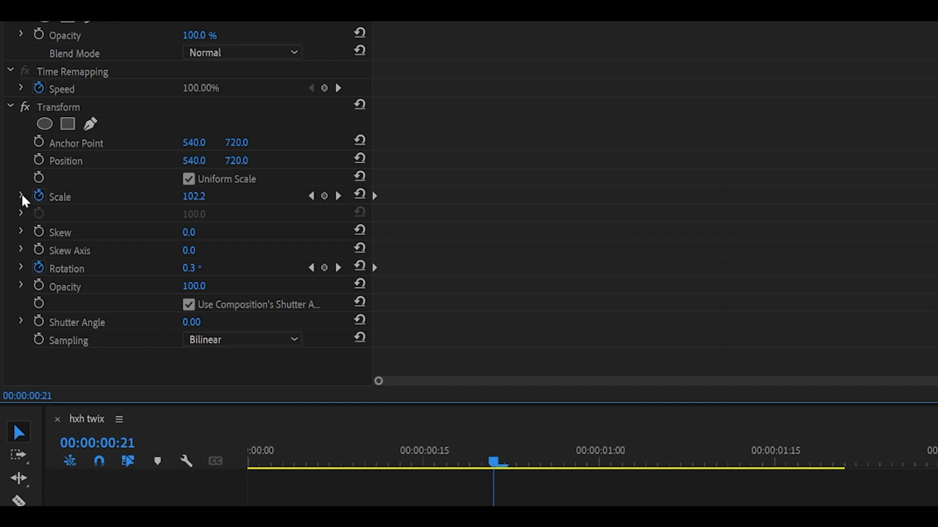
# Step: Expand the Scale speed graph and select its end keyframe to ease the curve
pyautogui.click(22, 197)
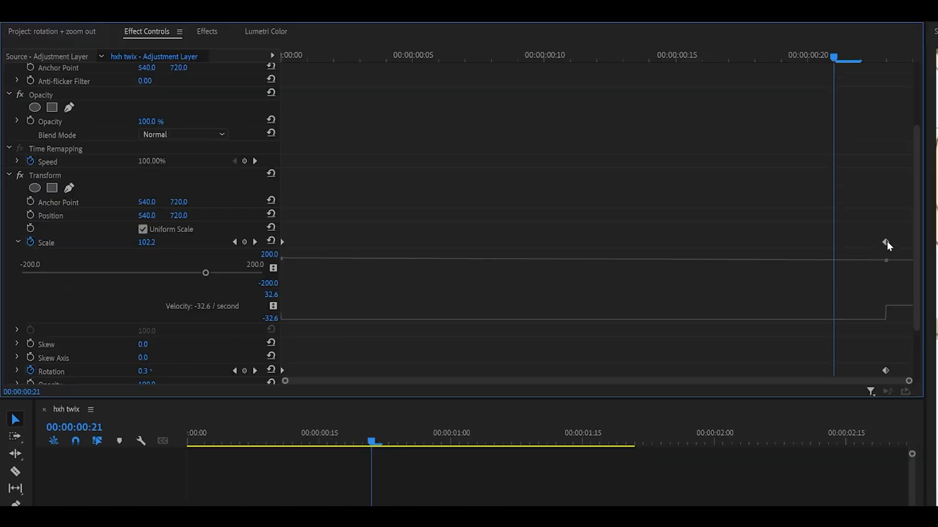
pyautogui.click(887, 245)
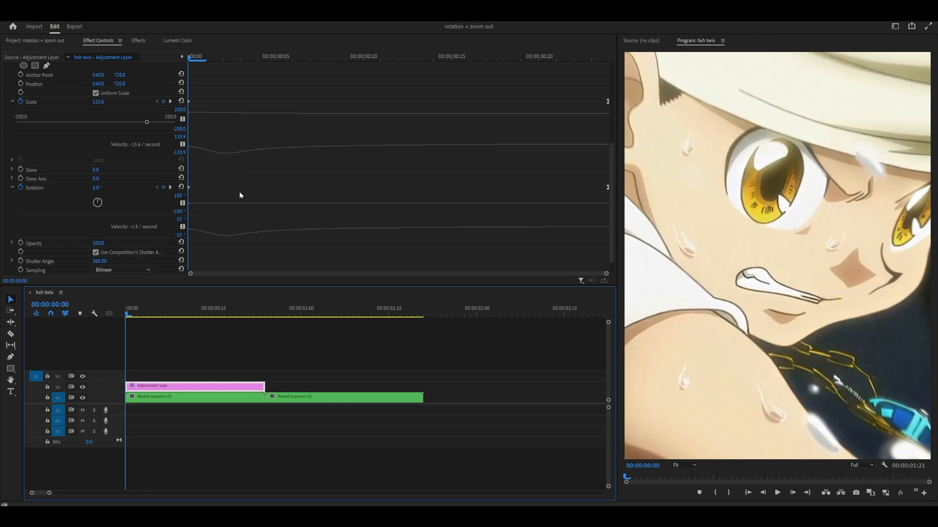
# Step: Scroll up in Effect Controls and collapse the Transform effect
pyautogui.scroll(3)
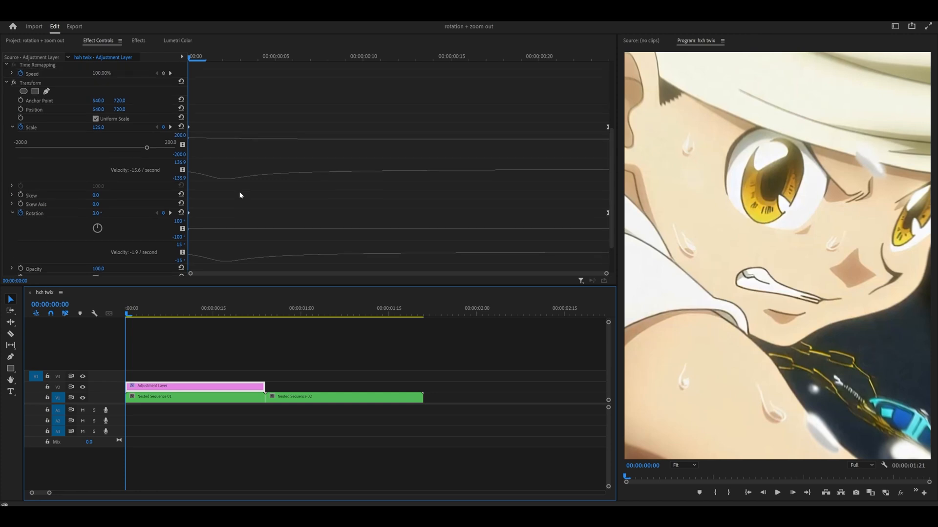
pyautogui.moveTo(294, 299)
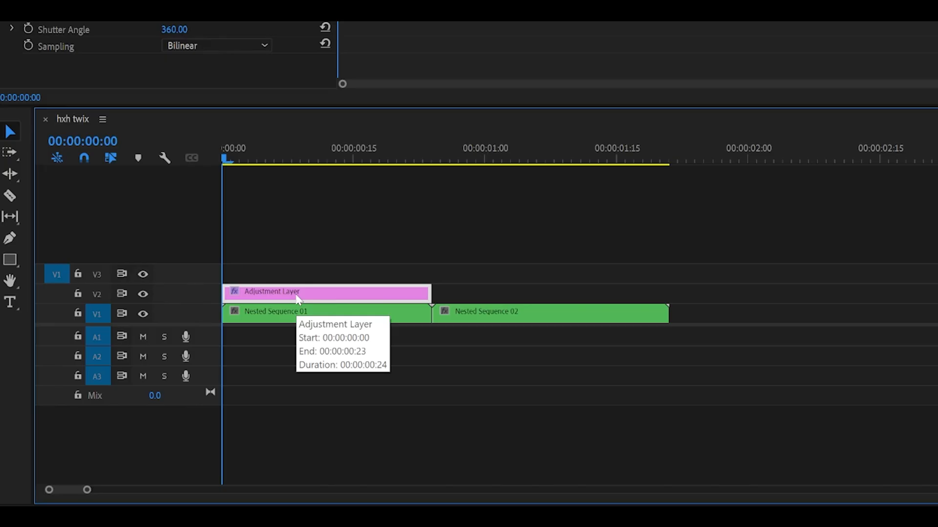
pyautogui.moveTo(281, 294)
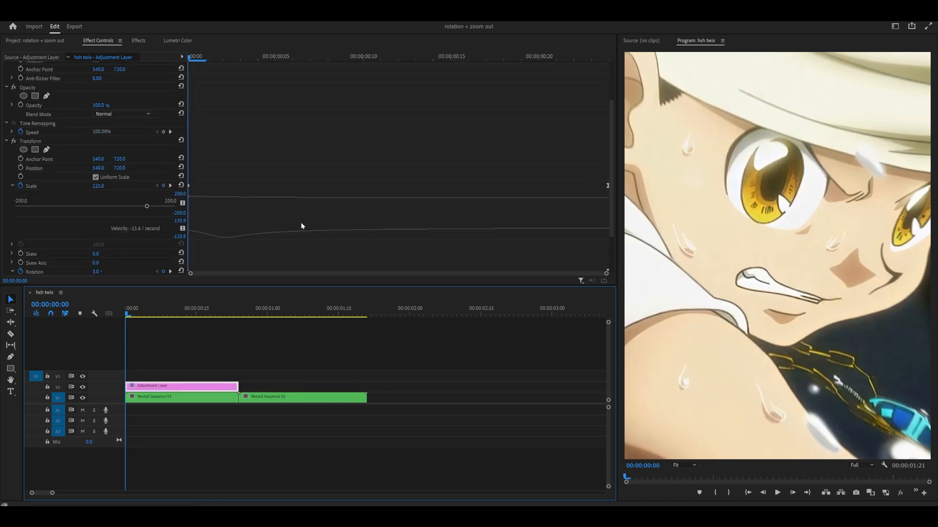
pyautogui.scroll(3)
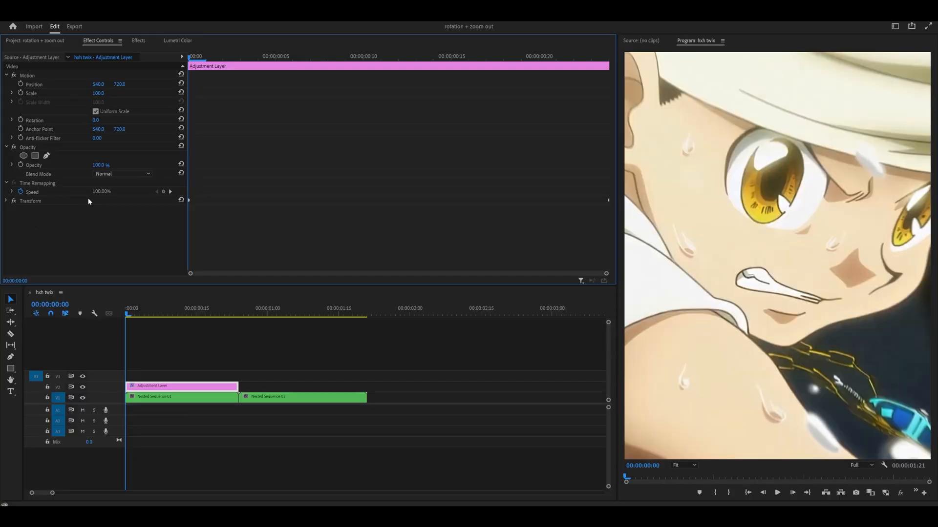
pyautogui.click(138, 40)
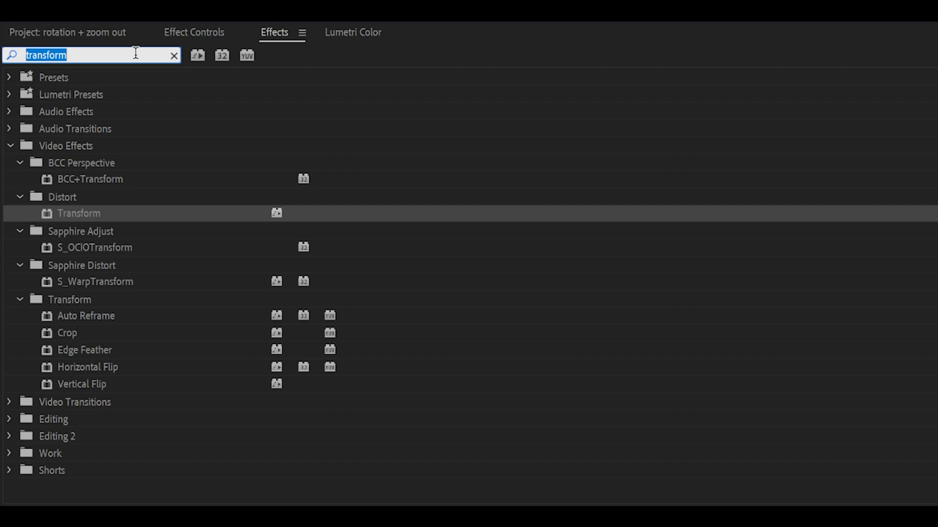
# Step: Apply Lumetri Color to the adjustment layer and expand its Basic Correction settings
pyautogui.write('lumetri color')
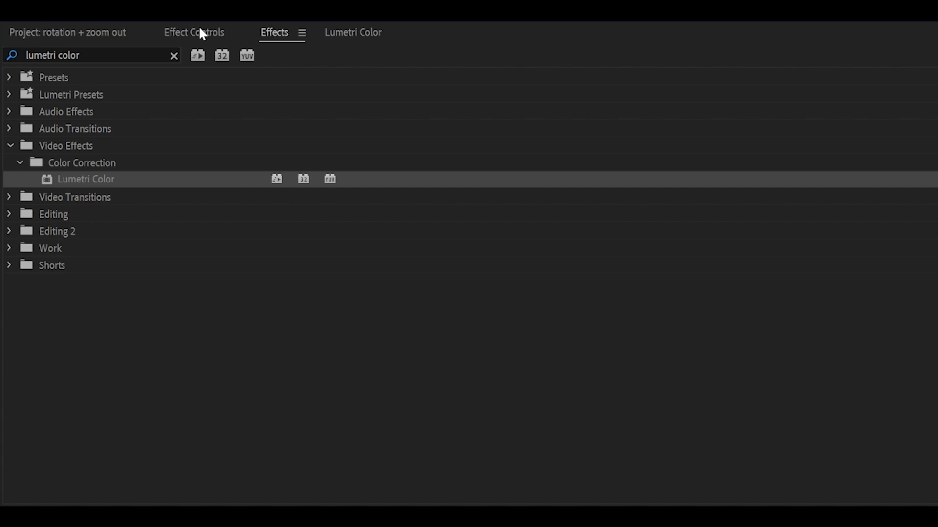
pyautogui.click(193, 32)
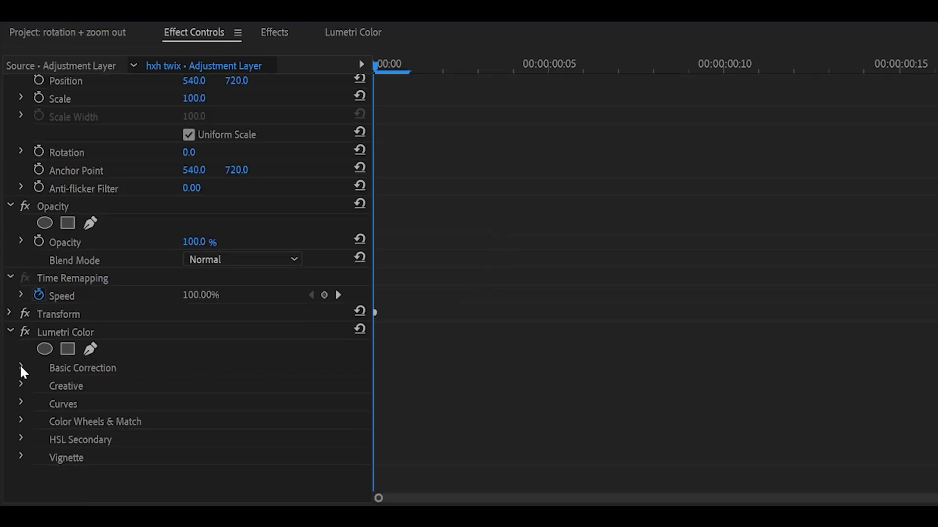
pyautogui.click(21, 368)
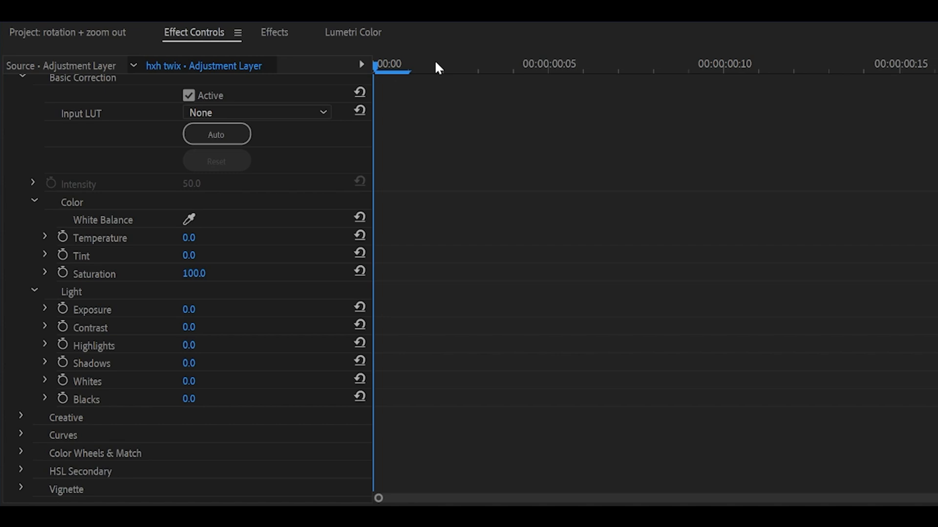
pyautogui.moveTo(50, 315)
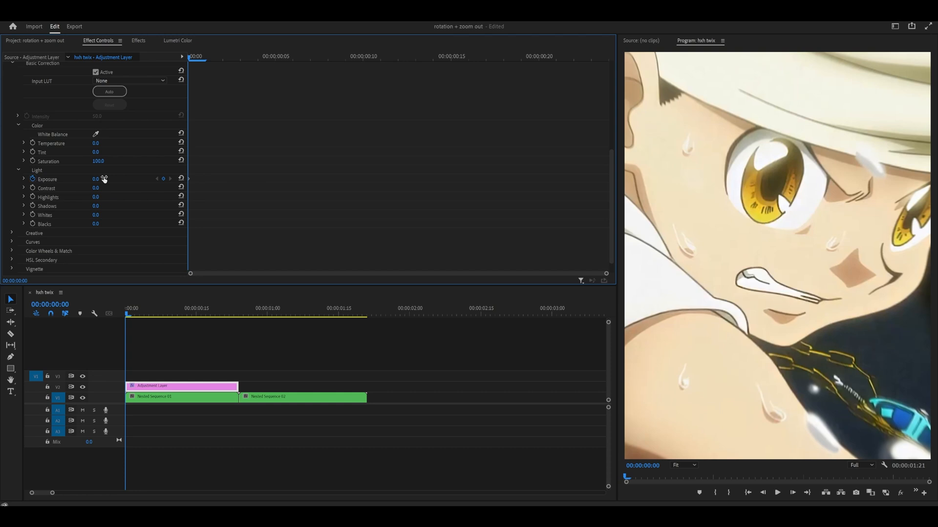
# Step: Keyframe Lumetri Exposure at 2.0 for the flash
pyautogui.doubleClick(96, 178)
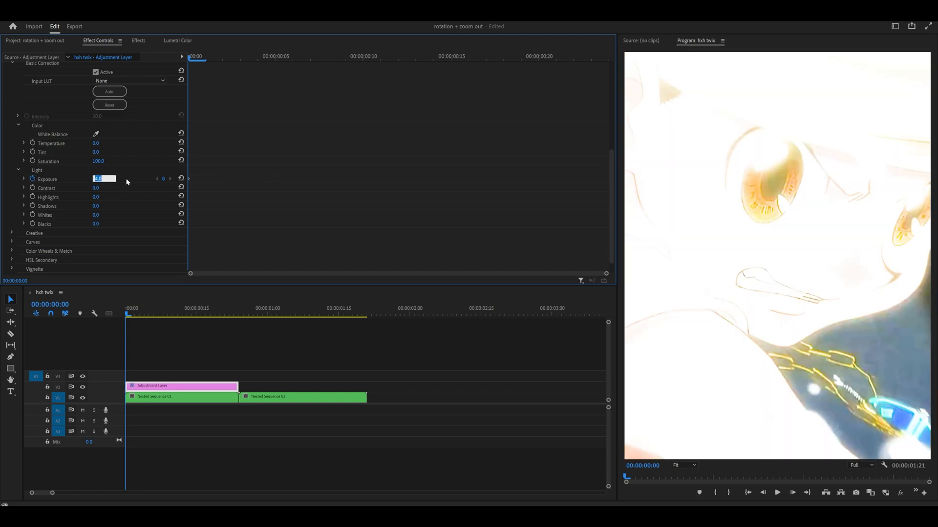
pyautogui.write('2.0')
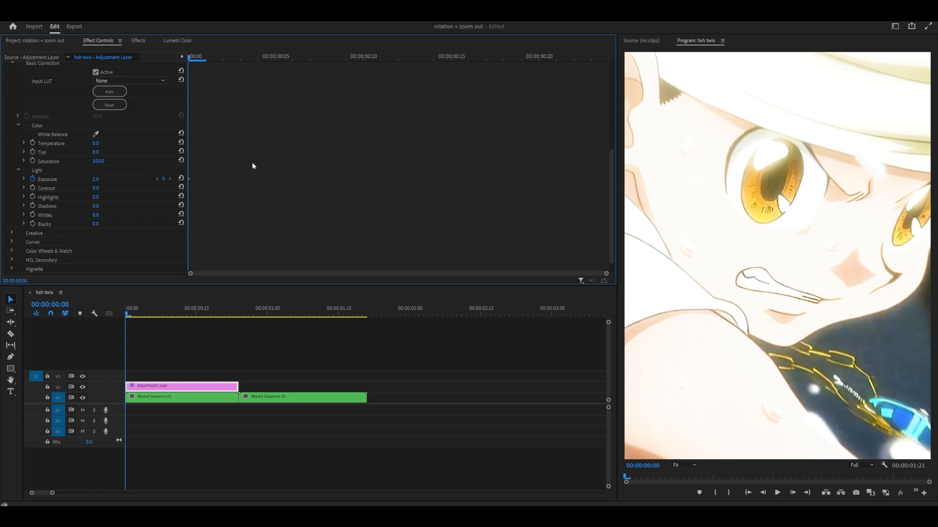
pyautogui.click(233, 308)
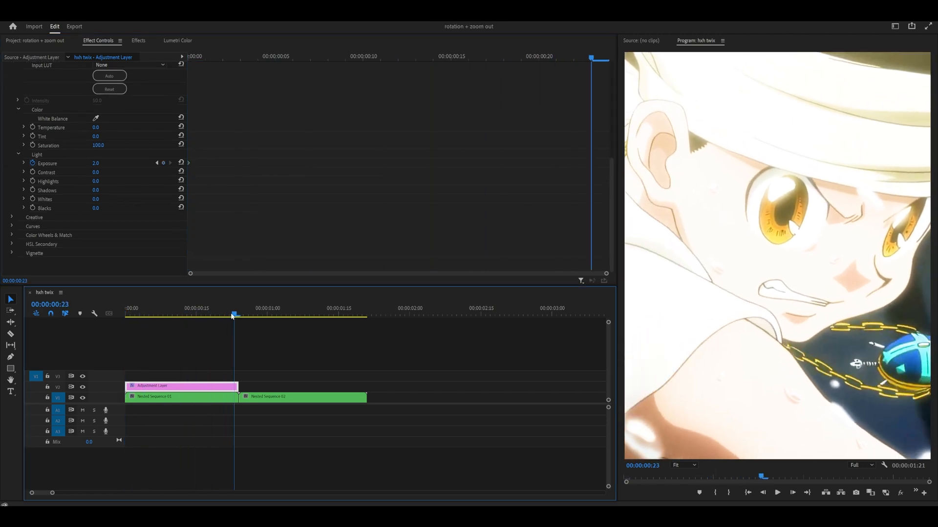
pyautogui.click(303, 397)
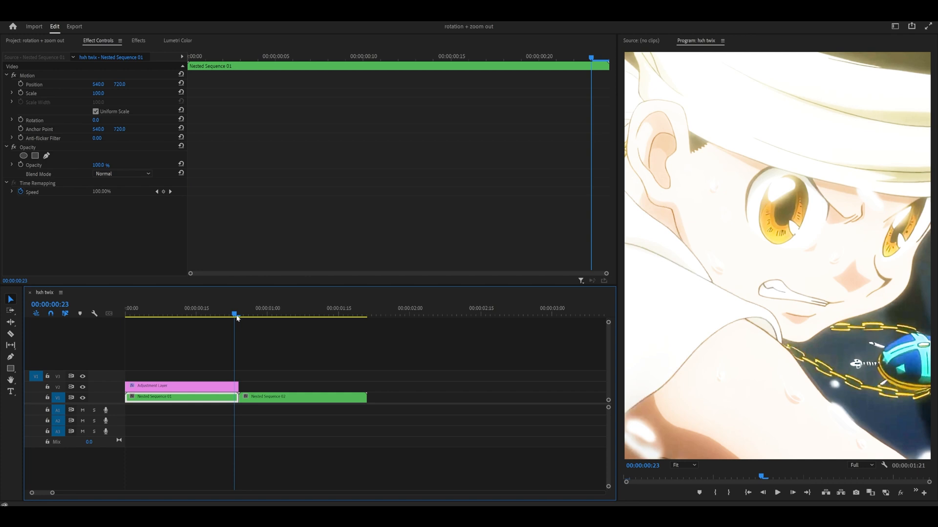
# Step: Ease in the Exposure keyframe and preview its value curve near the clip start
pyautogui.click(179, 386)
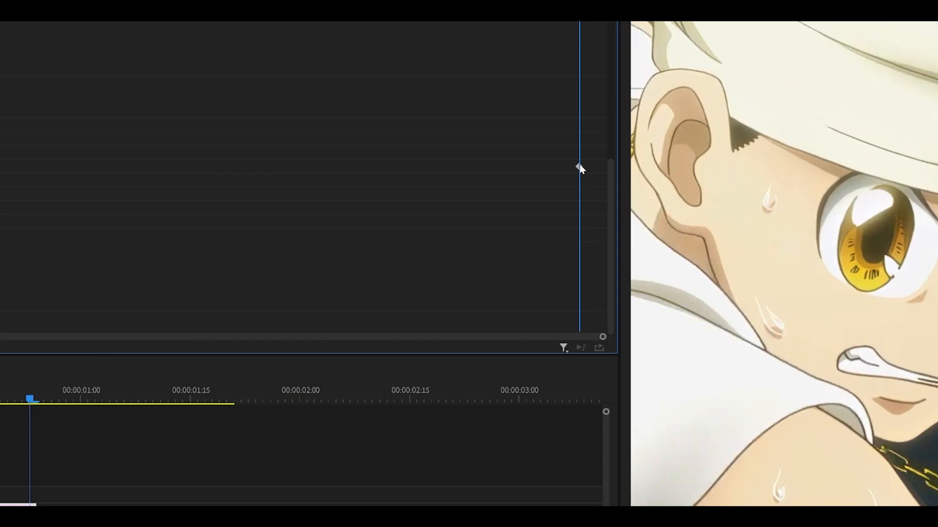
pyautogui.rightClick(578, 166)
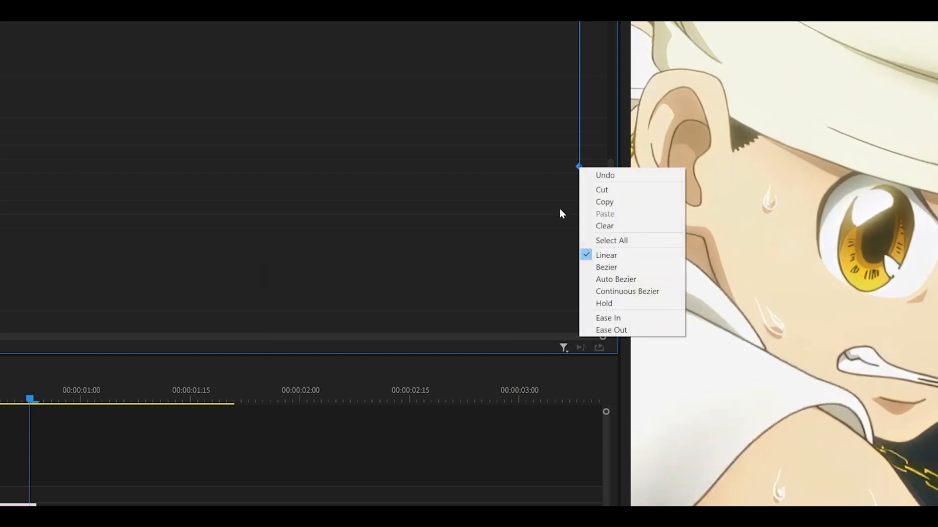
pyautogui.moveTo(607, 318)
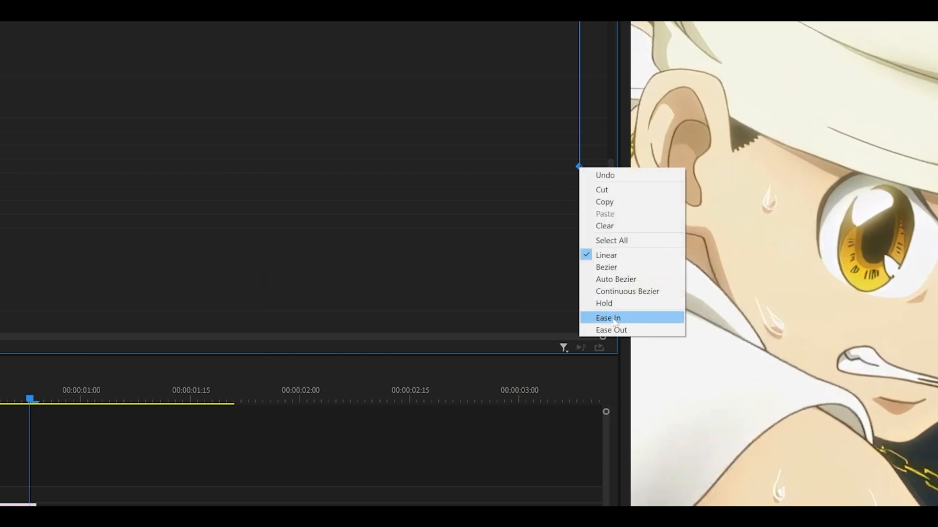
pyautogui.click(608, 318)
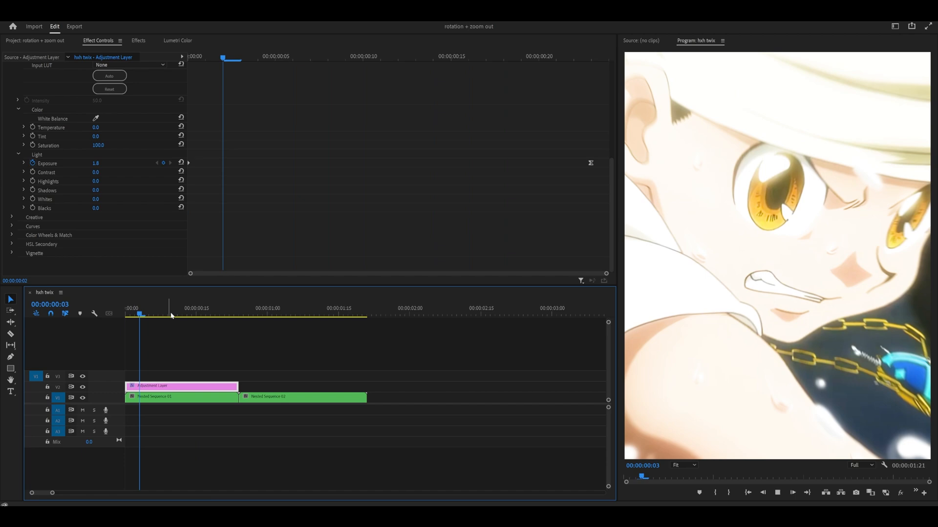
pyautogui.click(215, 308)
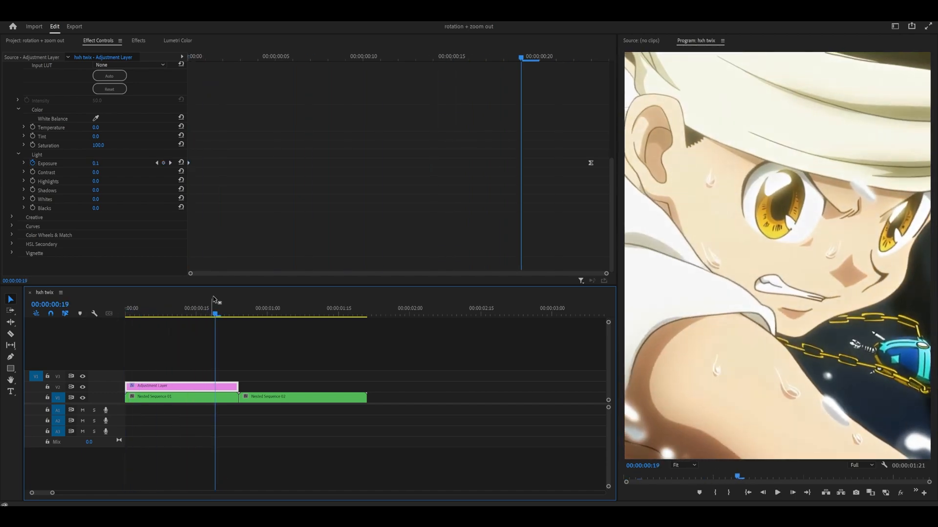
pyautogui.click(23, 163)
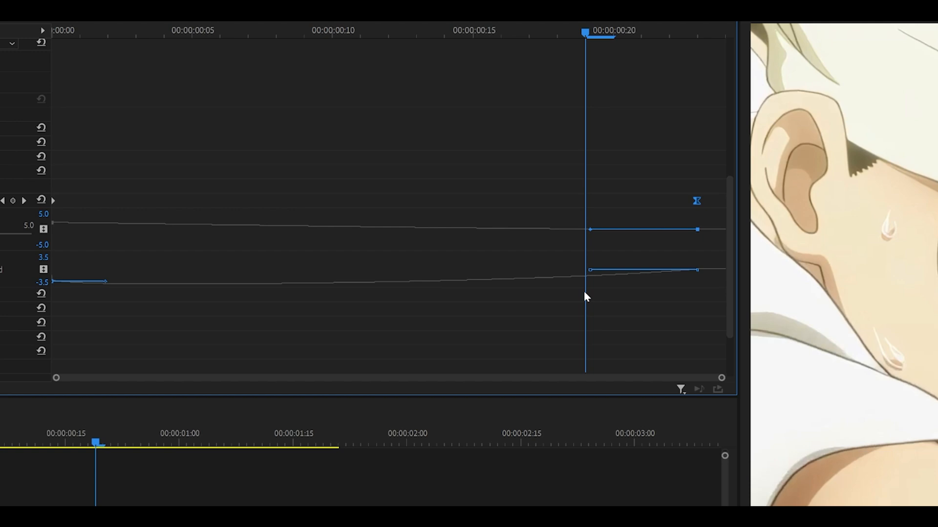
pyautogui.moveTo(589, 274)
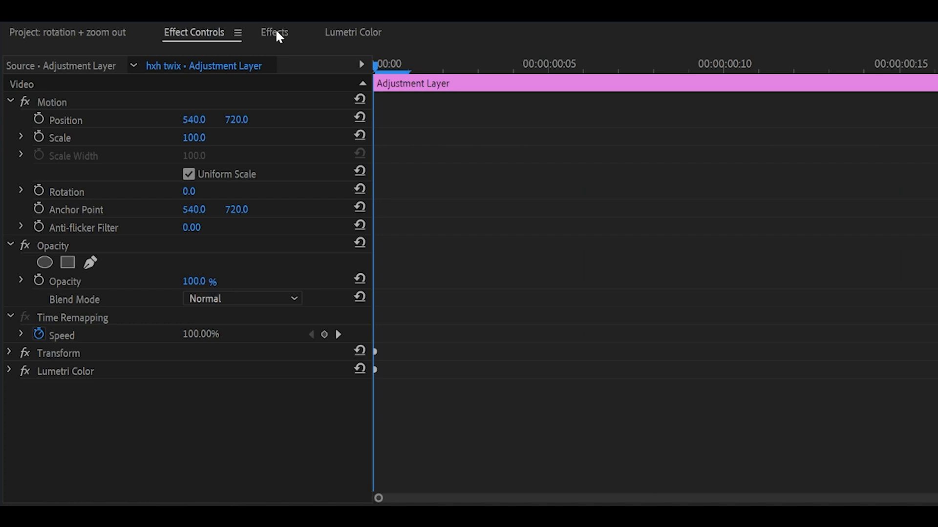
# Step: Add Gaussian Blur with Blurriness keyframed 50 at start to 0 at frame 15, eased in
pyautogui.click(274, 33)
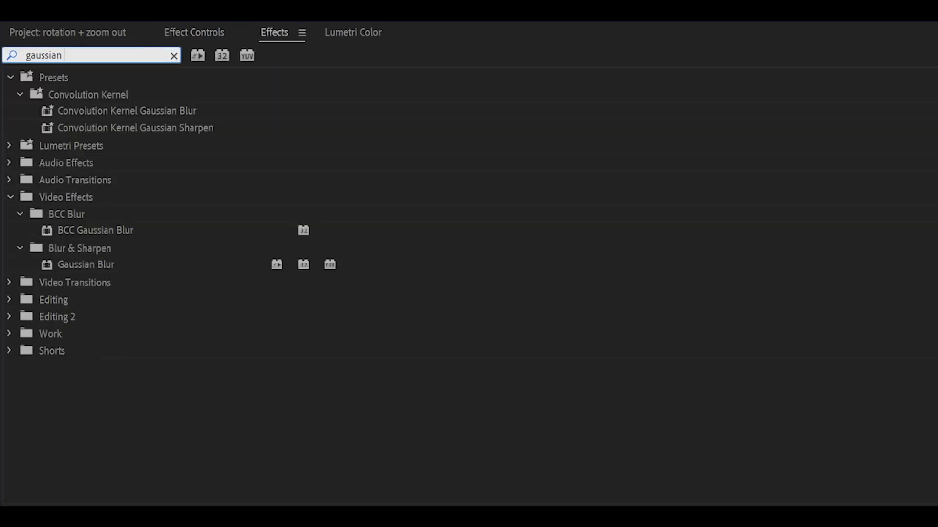
pyautogui.write('blur')
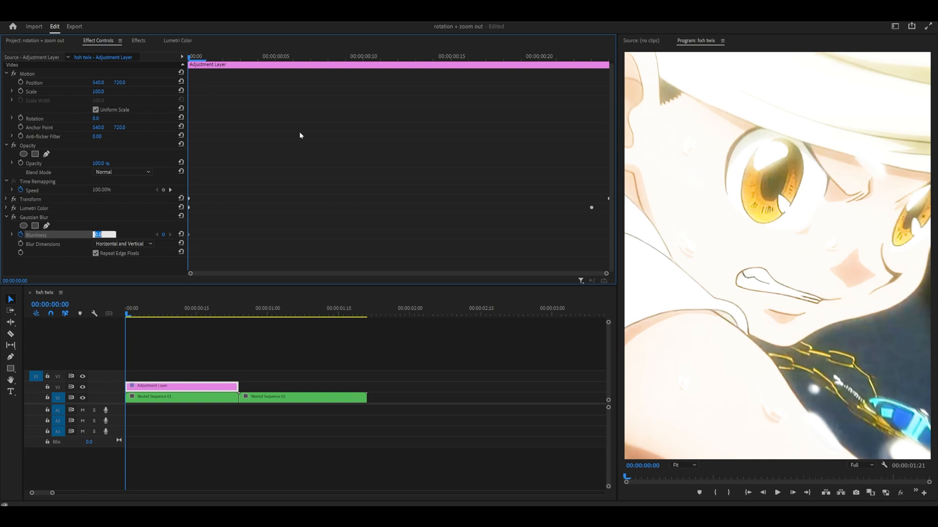
pyautogui.write('200.0')
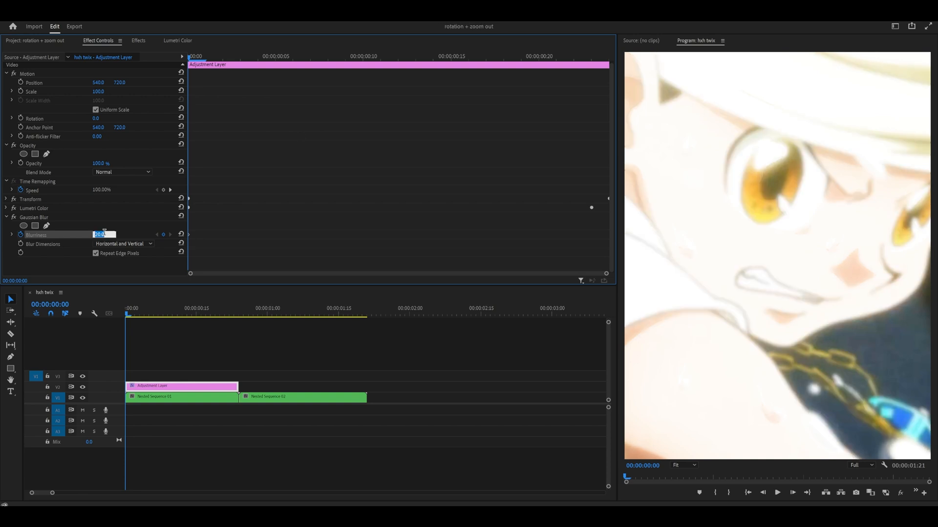
pyautogui.write('50')
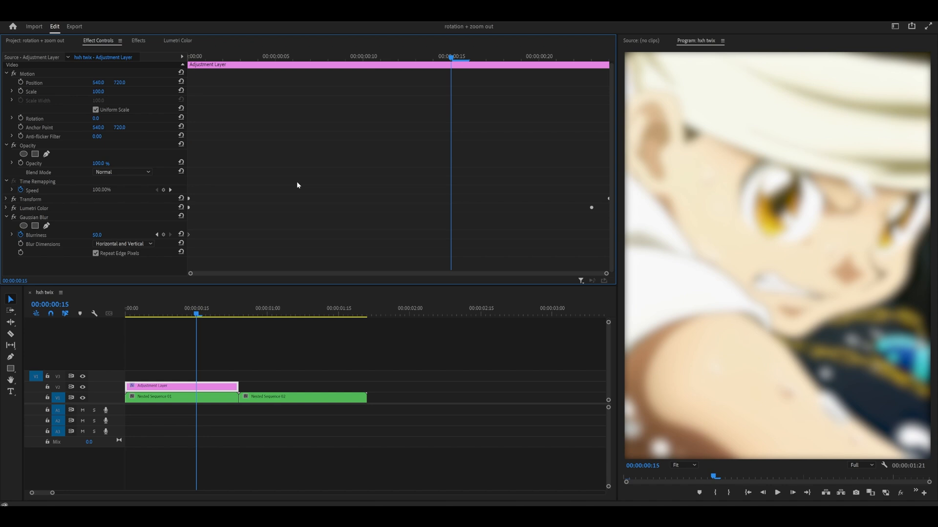
pyautogui.moveTo(135, 229)
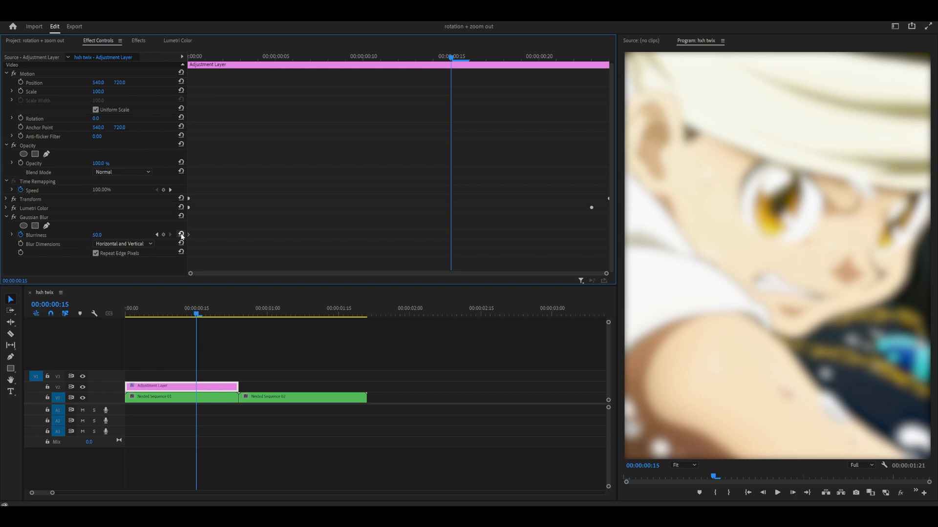
pyautogui.click(163, 234)
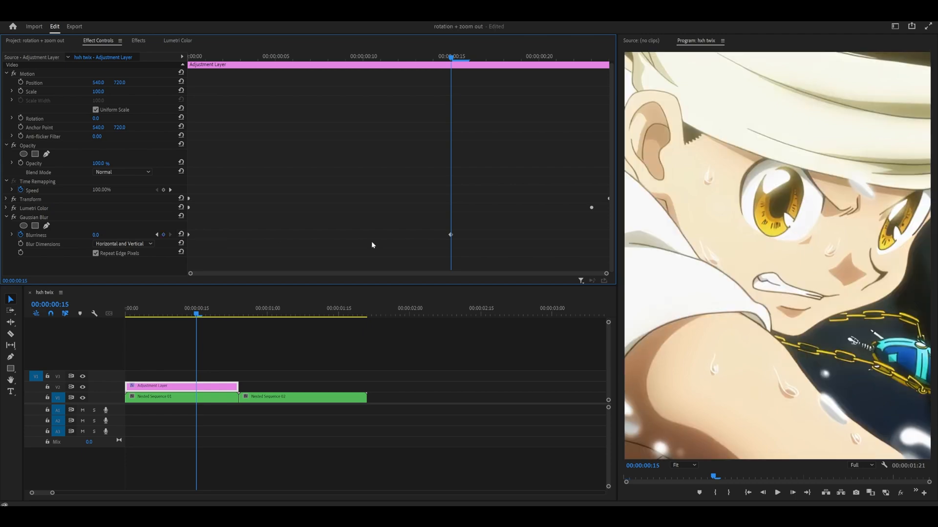
pyautogui.rightClick(450, 235)
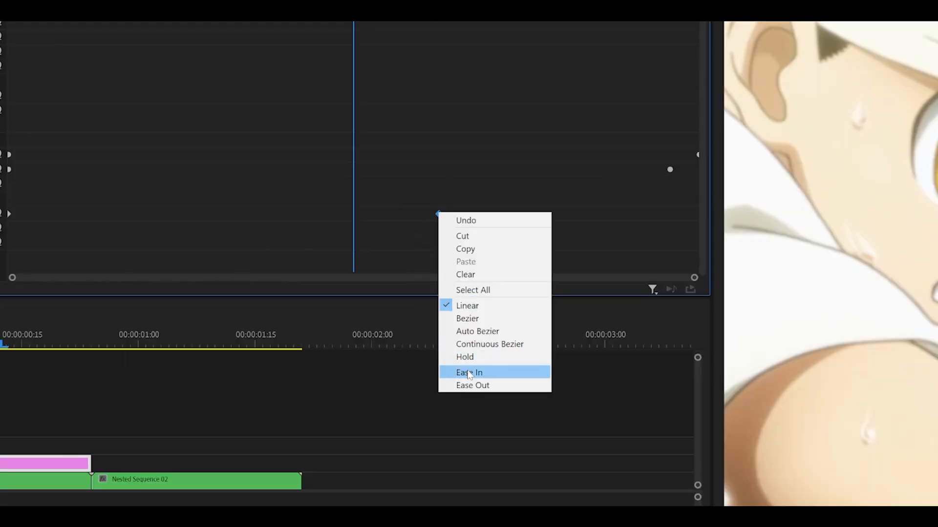
pyautogui.click(469, 373)
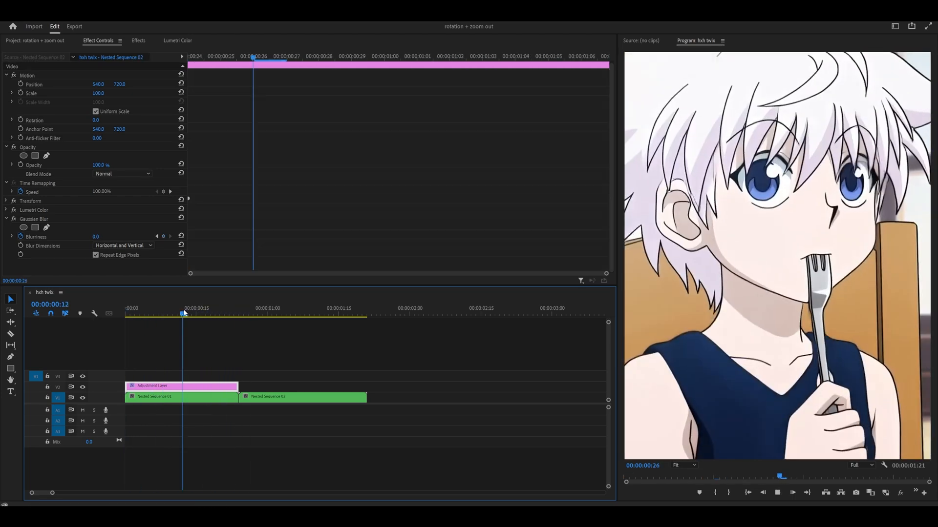
# Step: Check the eased Blurriness curve, then copy the adjustment layer above Nested Sequence 02
pyautogui.click(180, 386)
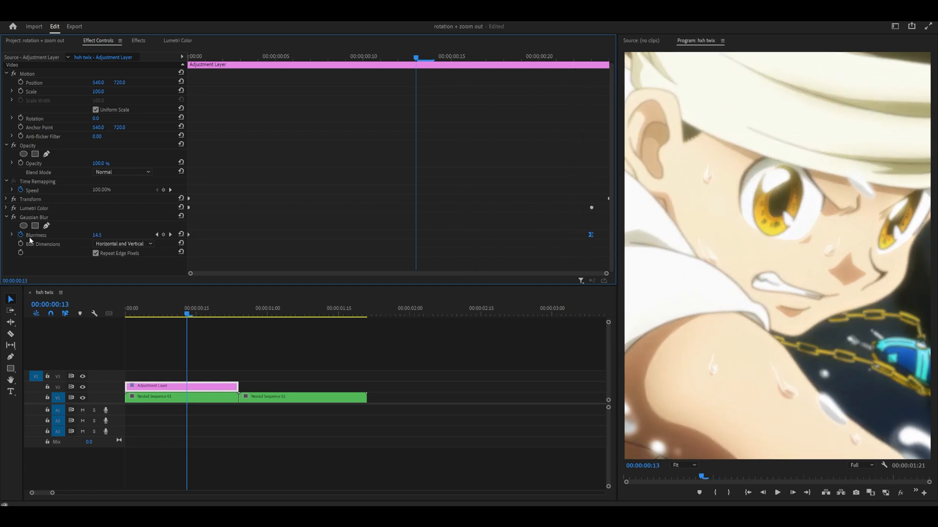
pyautogui.click(11, 235)
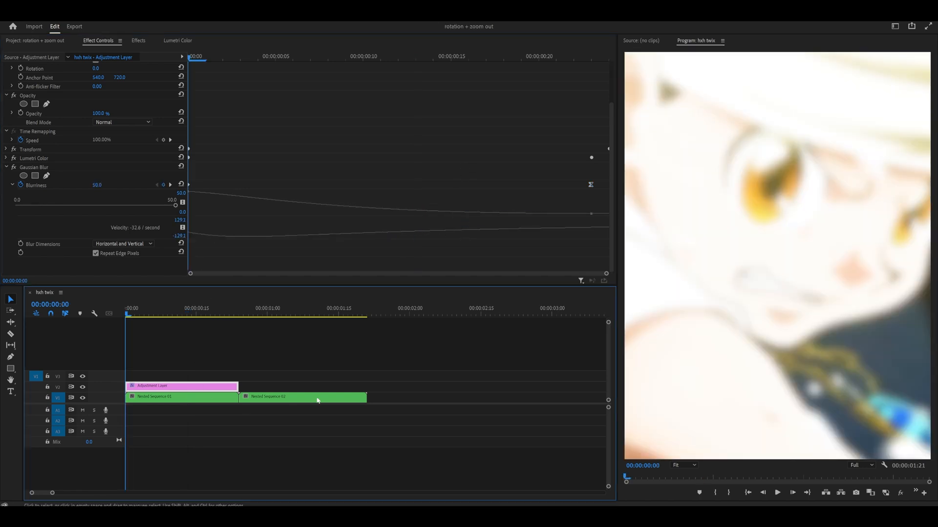
pyautogui.click(302, 397)
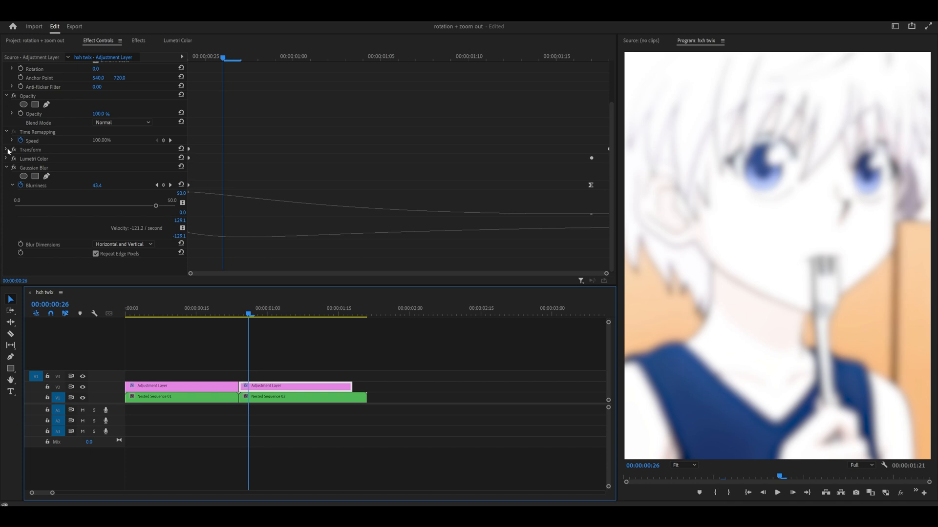
# Step: Set the copied layer's Transform Rotation to -3.0
pyautogui.click(6, 149)
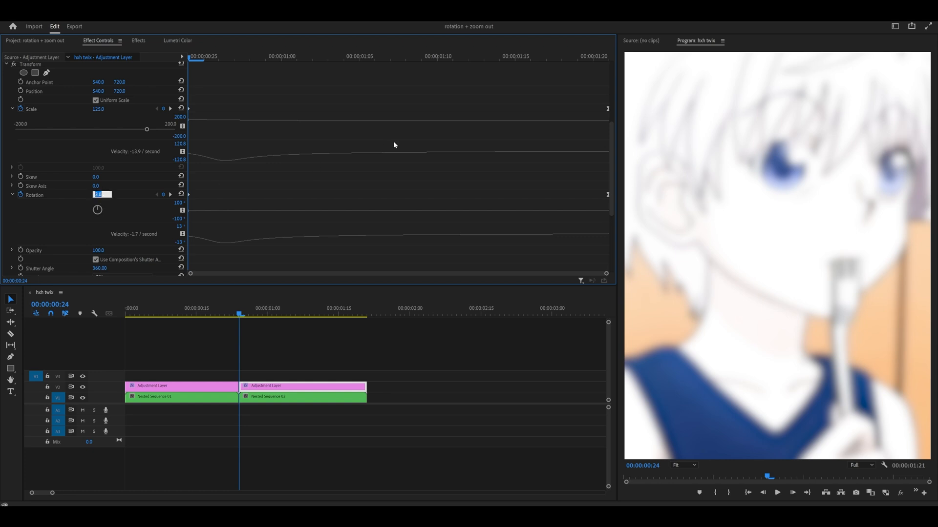
pyautogui.write('-3.0')
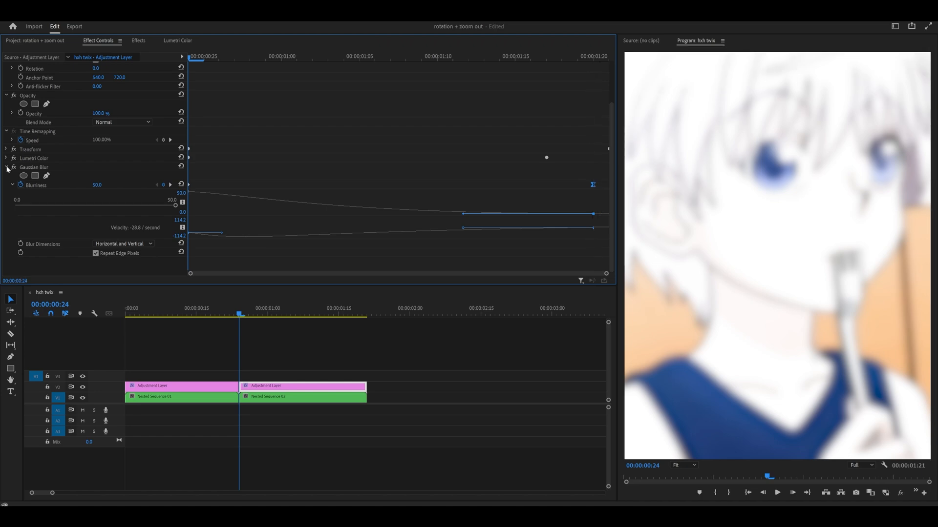
pyautogui.click(154, 396)
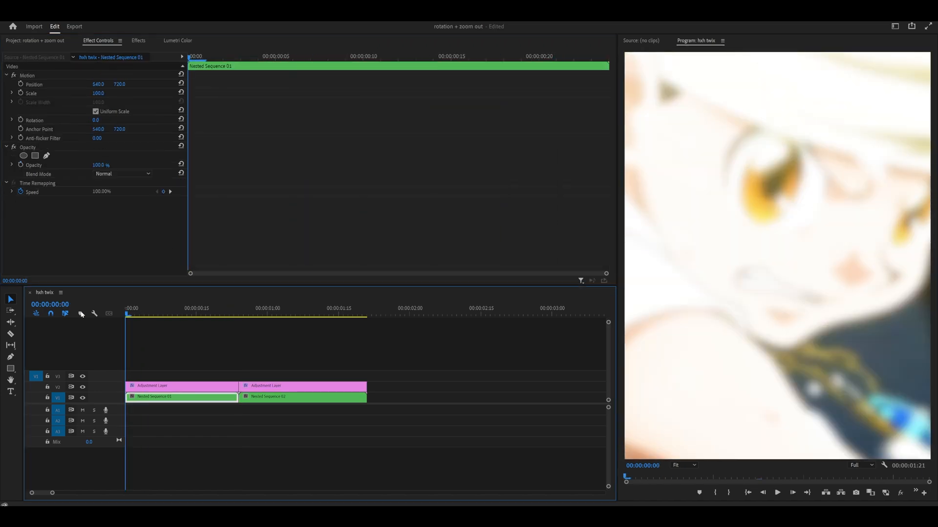